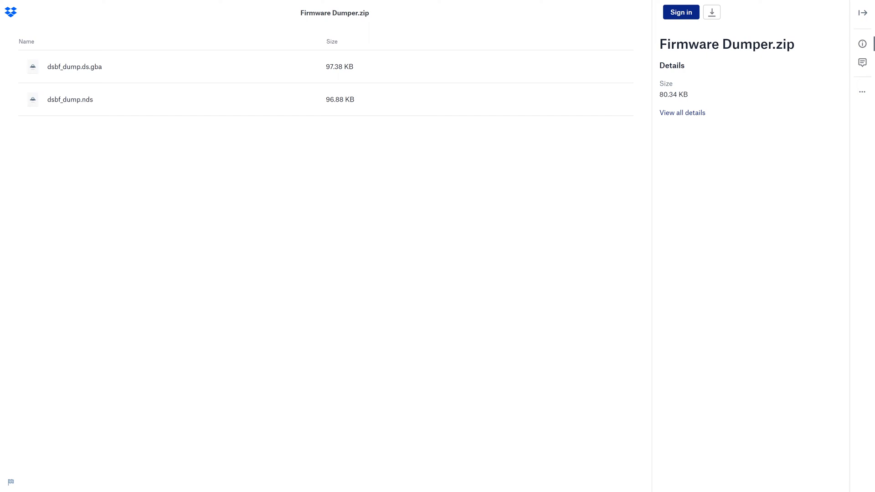
{"action": "mouse_move", "coordinate": [177, 55]}
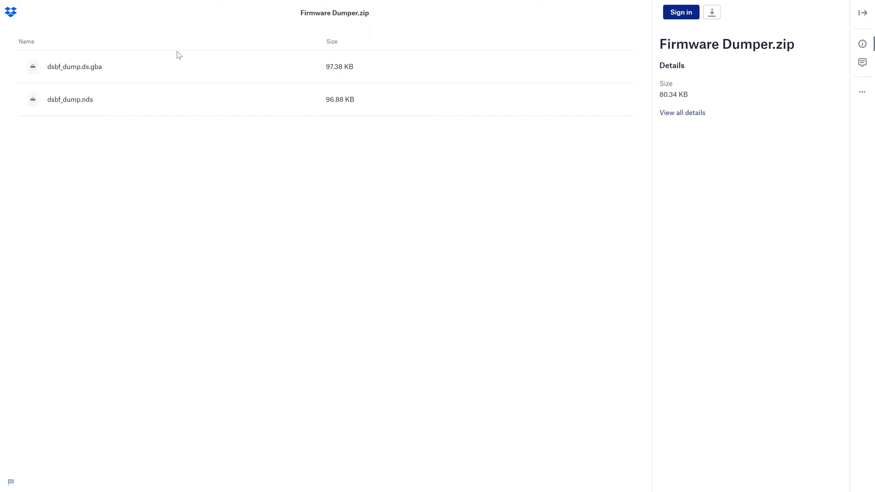
{"action": "mouse_move", "coordinate": [711, 12]}
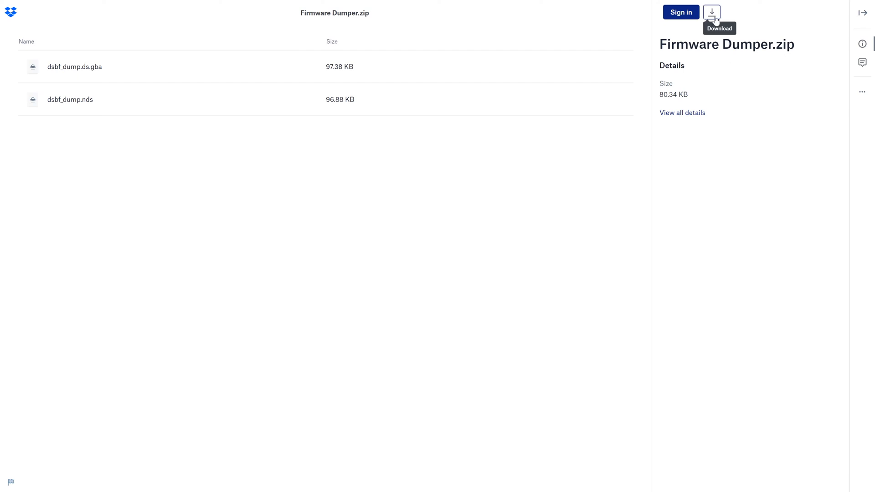
- Download Firmware Dumper.zip from Dropbox directly to the computer without signing in
{"action": "left_click", "coordinate": [711, 12]}
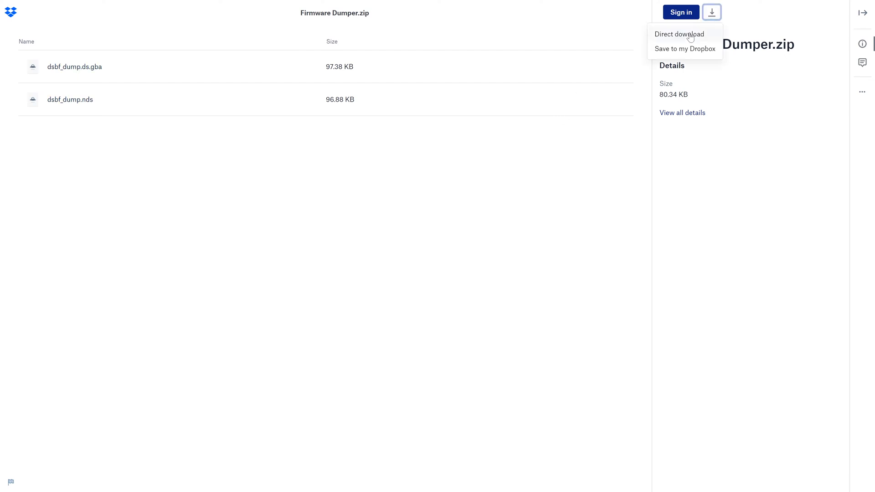
{"action": "left_click", "coordinate": [684, 49]}
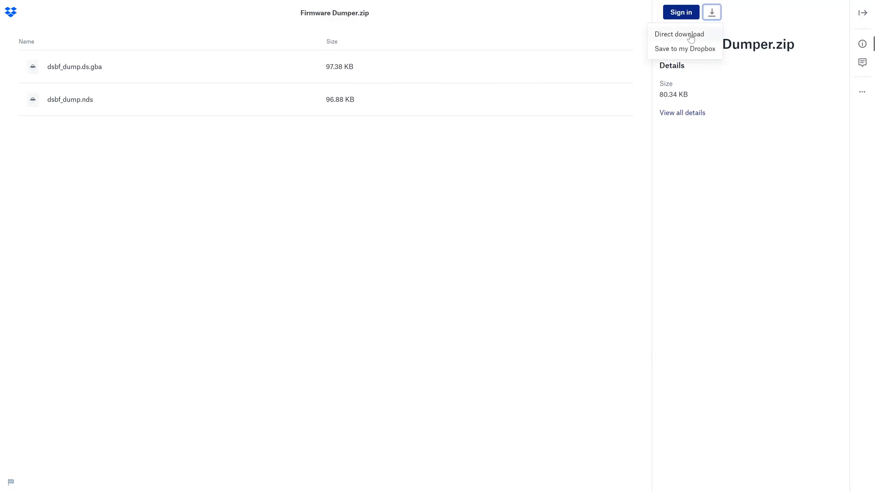
{"action": "left_click", "coordinate": [678, 34]}
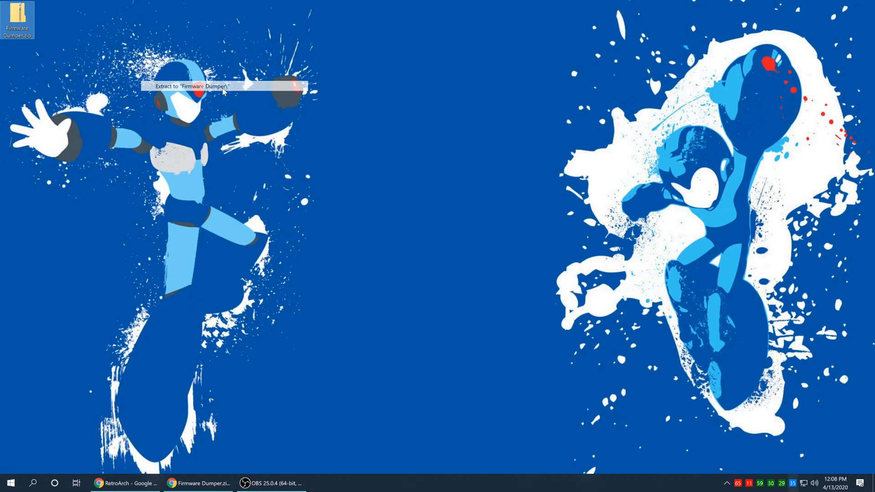
- Extract the archive into a Firmware Dumper folder and select dsbf_dump.nds inside it
{"action": "left_click", "coordinate": [190, 86]}
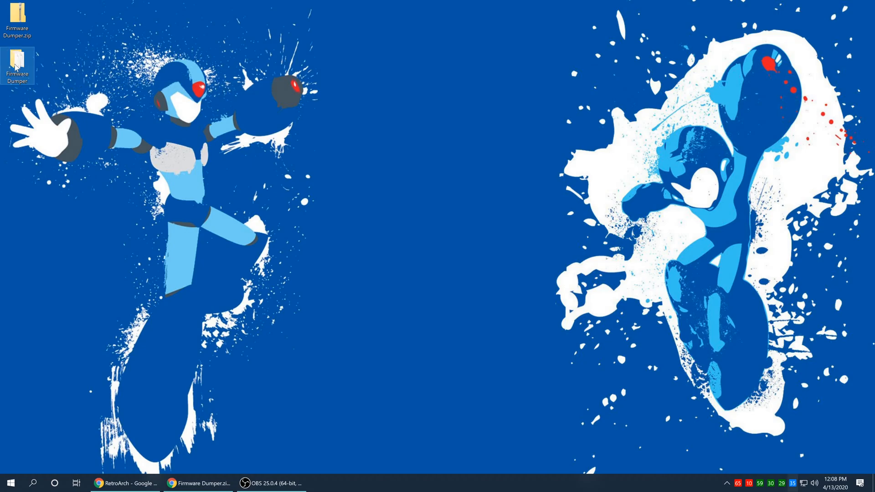
{"action": "double_click", "coordinate": [18, 63]}
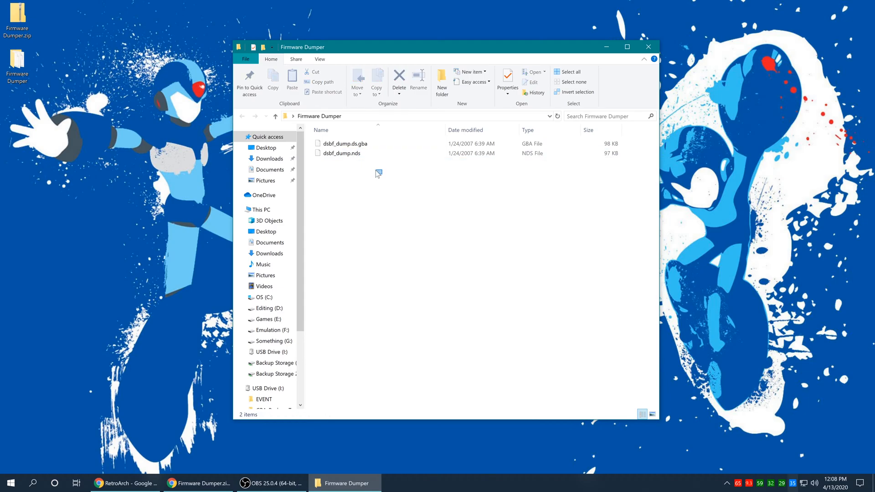
{"action": "left_click", "coordinate": [341, 153]}
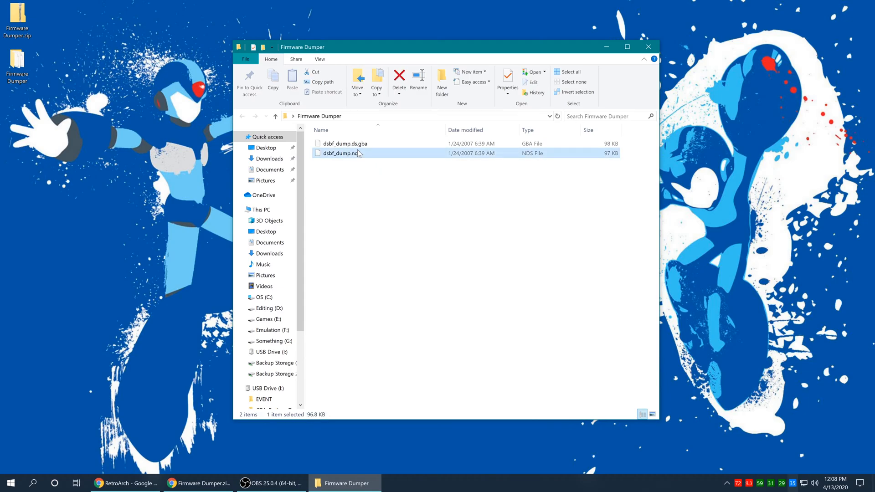
{"action": "left_click", "coordinate": [344, 144]}
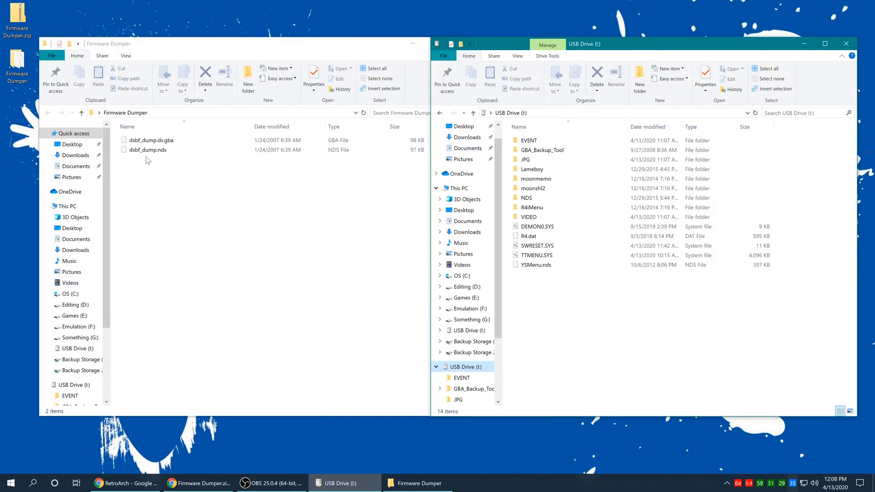
- Copy dsbf_dump.nds into a new folder created on USB Drive (I:)
{"action": "left_click", "coordinate": [147, 149]}
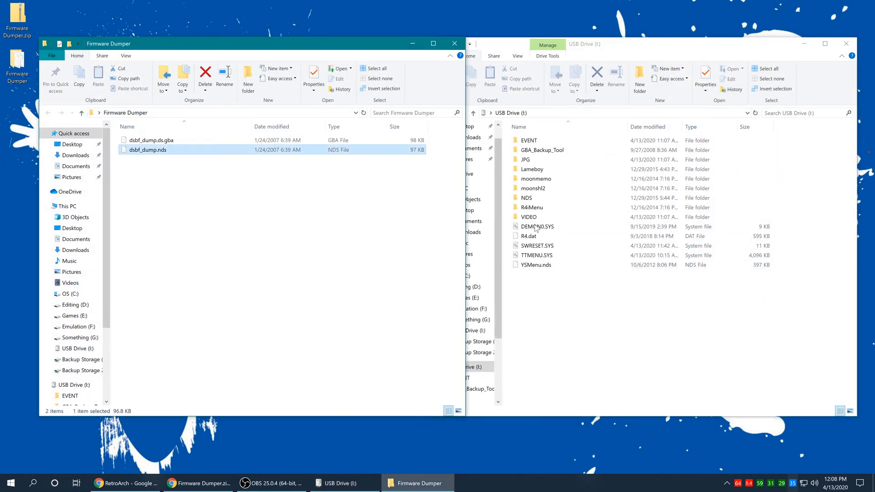
{"action": "mouse_move", "coordinate": [599, 313]}
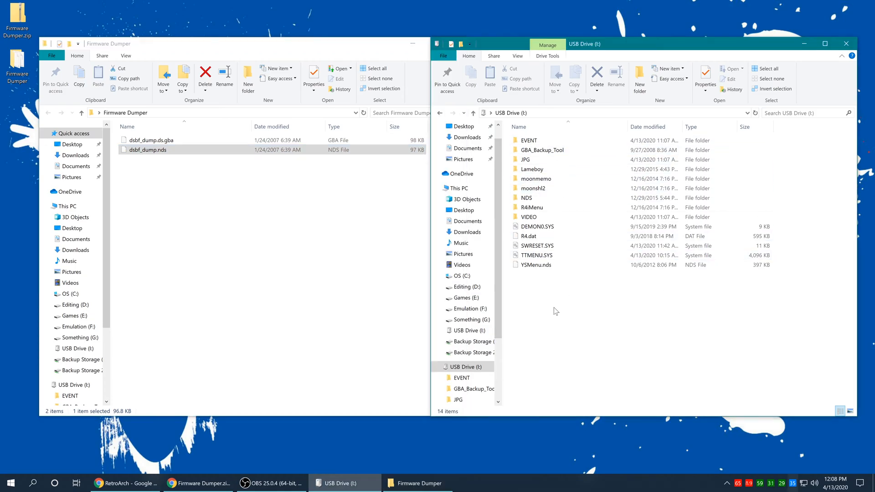
{"action": "right_click", "coordinate": [555, 312]}
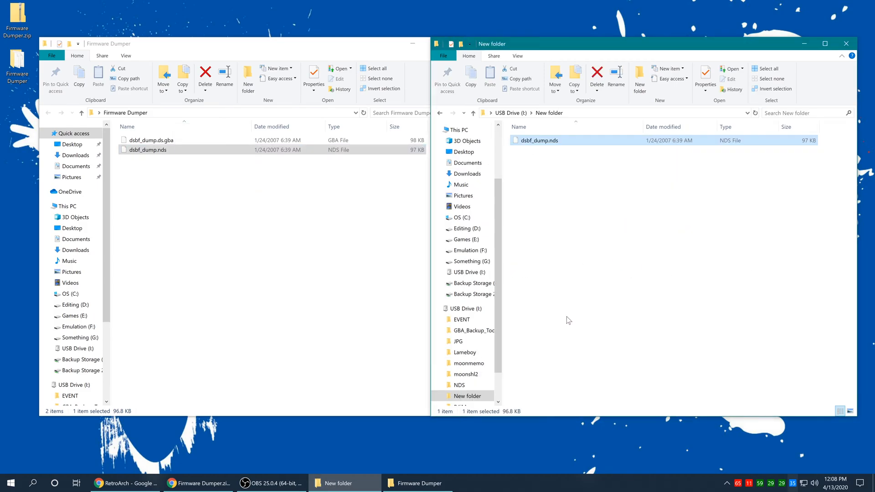
{"action": "left_click", "coordinate": [845, 43]}
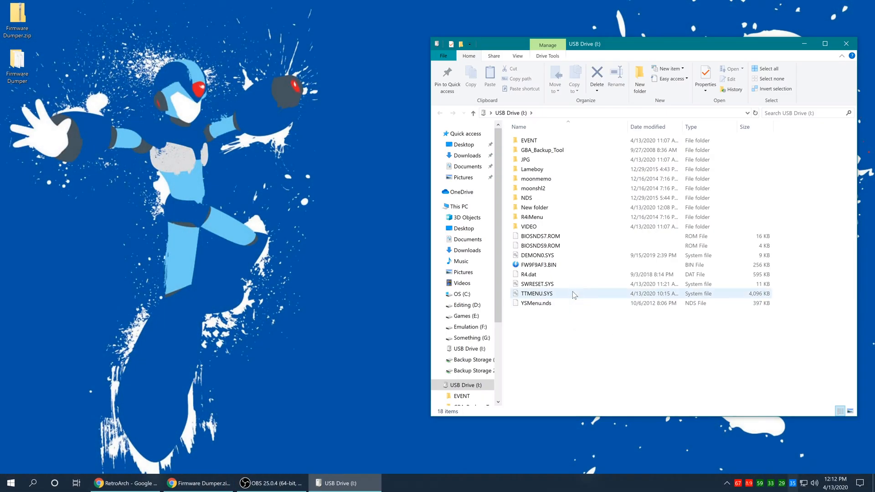
- Copy BIOSNDS7.ROM, BIOSNDS9.ROM and FW9F9AF3.BIN to the desktop and close the drive window
{"action": "left_click", "coordinate": [542, 264]}
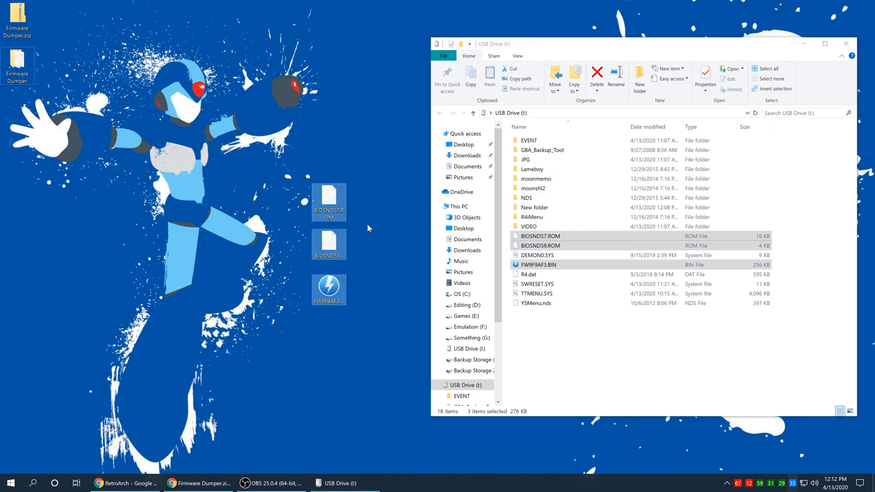
{"action": "left_click", "coordinate": [538, 235]}
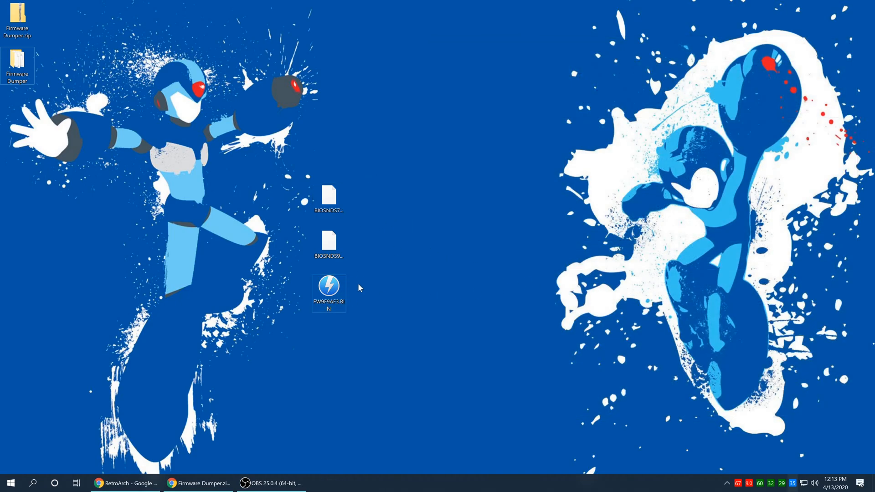
- Rename the FW9F9AF3.BIN dump on the desktop to firmware.bin
{"action": "left_click", "coordinate": [328, 286]}
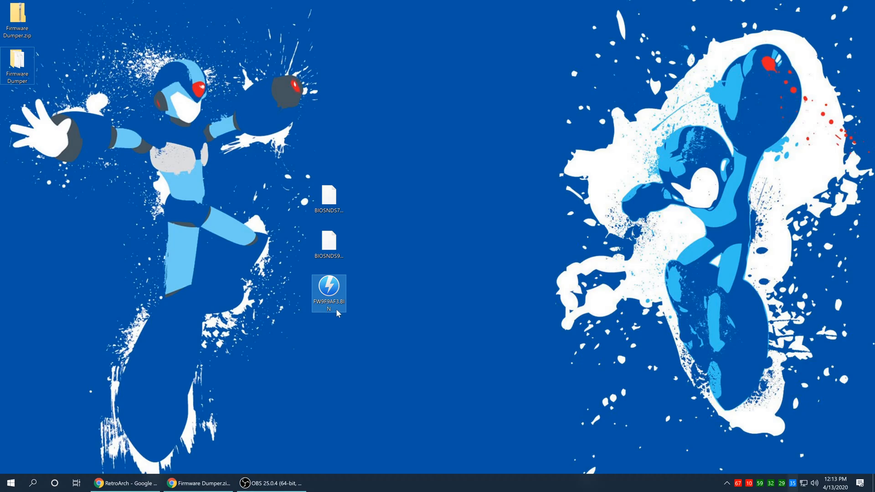
{"action": "left_click", "coordinate": [329, 197]}
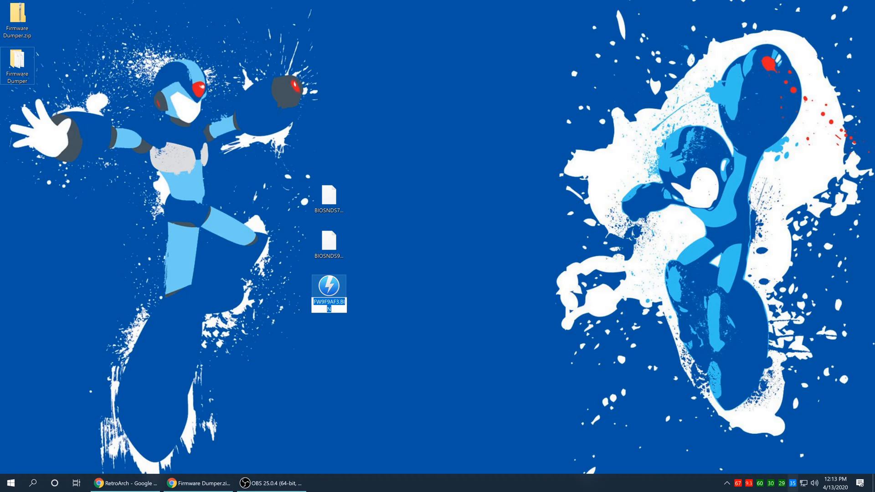
{"action": "type", "text": "firmware.bin"}
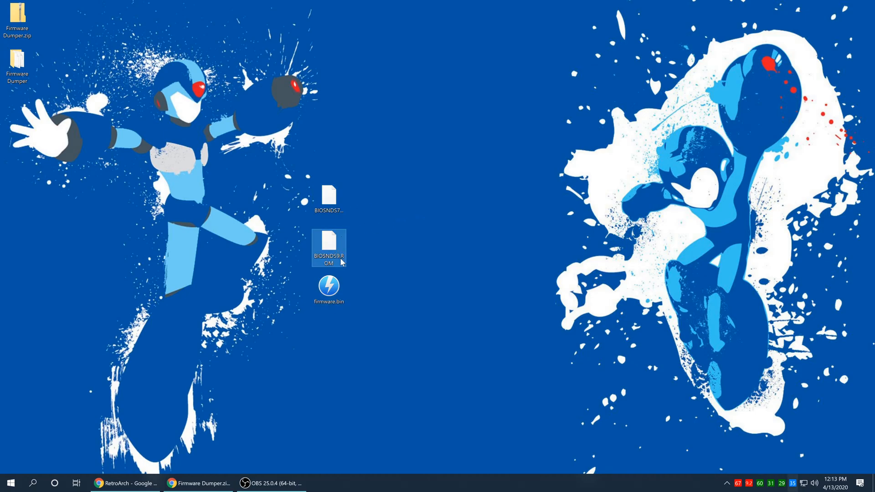
- Rename BIOSNDS9.ROM to bios9.bin and BIOSNDS7.ROM to bios7.bin, accepting the extension warnings
{"action": "double_click", "coordinate": [329, 259]}
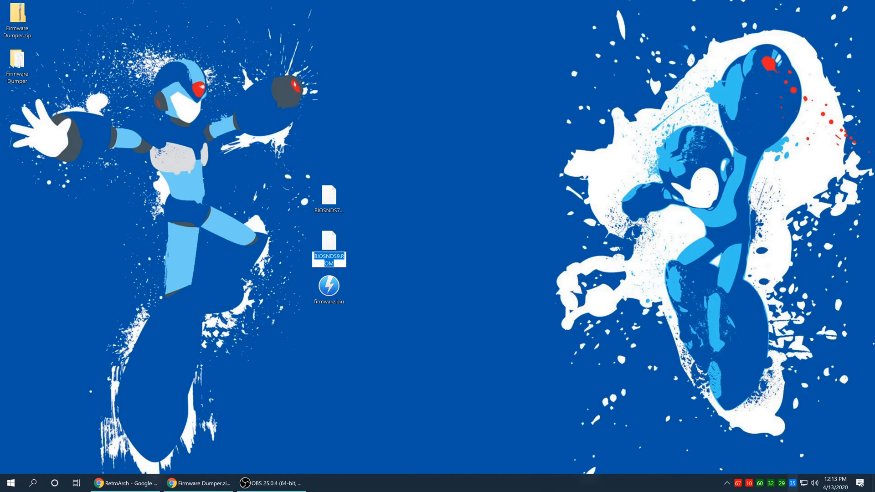
{"action": "type", "text": "bios9.bin"}
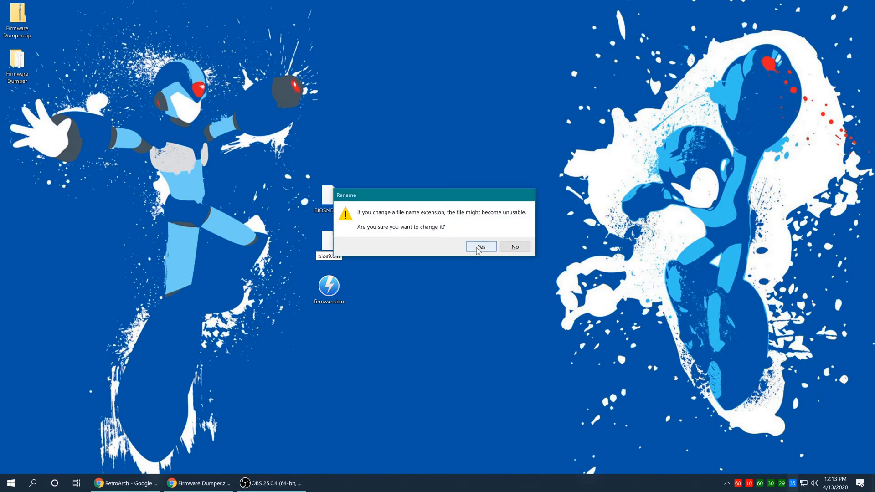
{"action": "left_click", "coordinate": [480, 247]}
{"action": "type", "text": "bios7."}
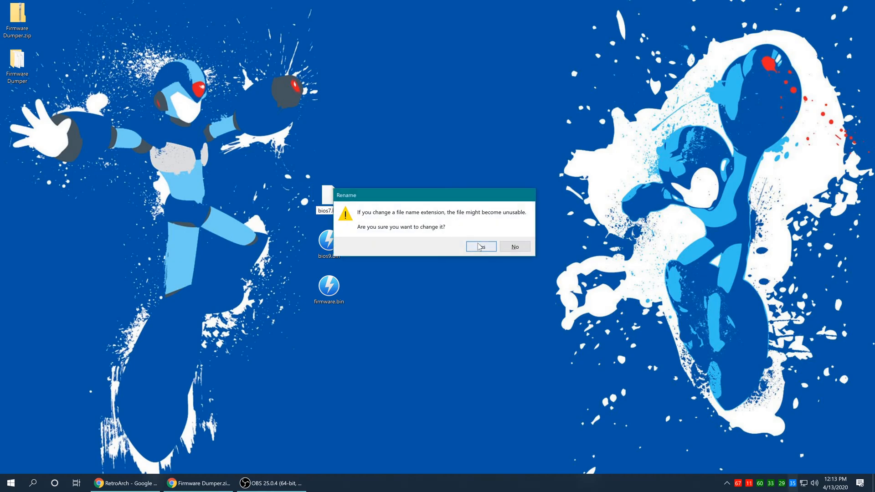
{"action": "left_click", "coordinate": [480, 247]}
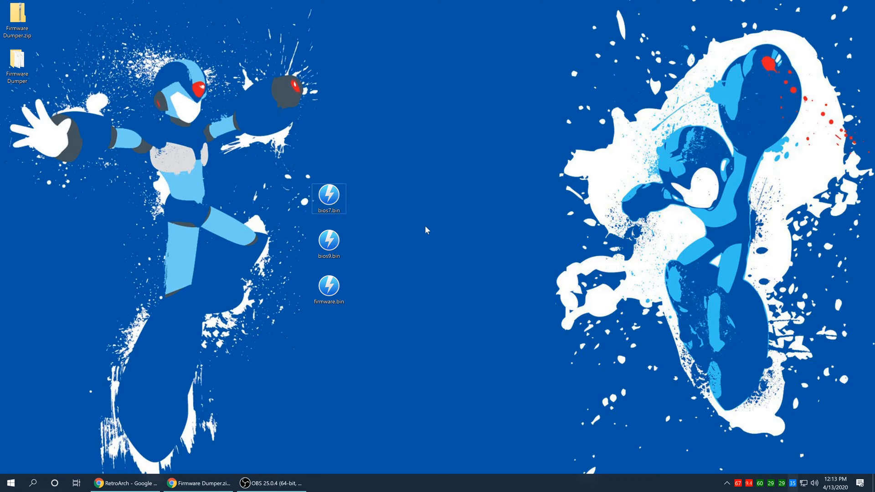